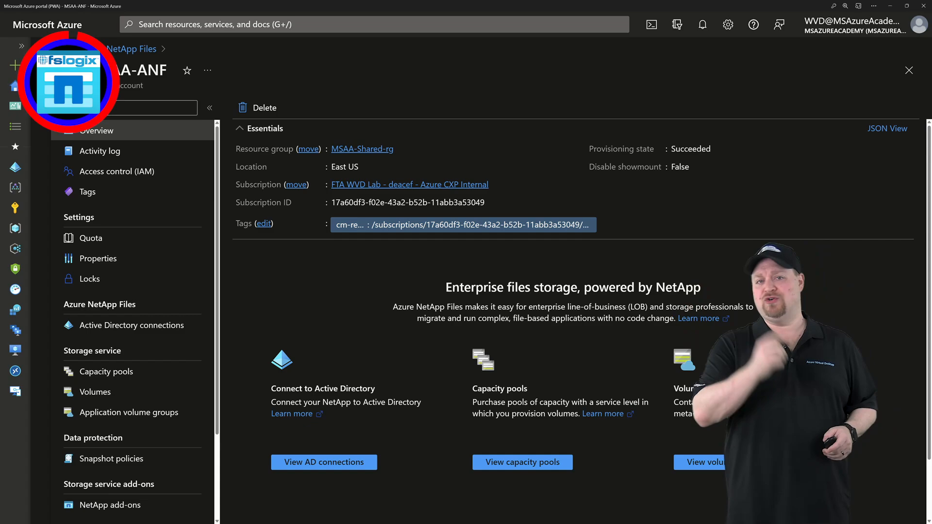
# Go from Capacity pools to Active Directory connections and start the Join action
pyautogui.click(106, 371)
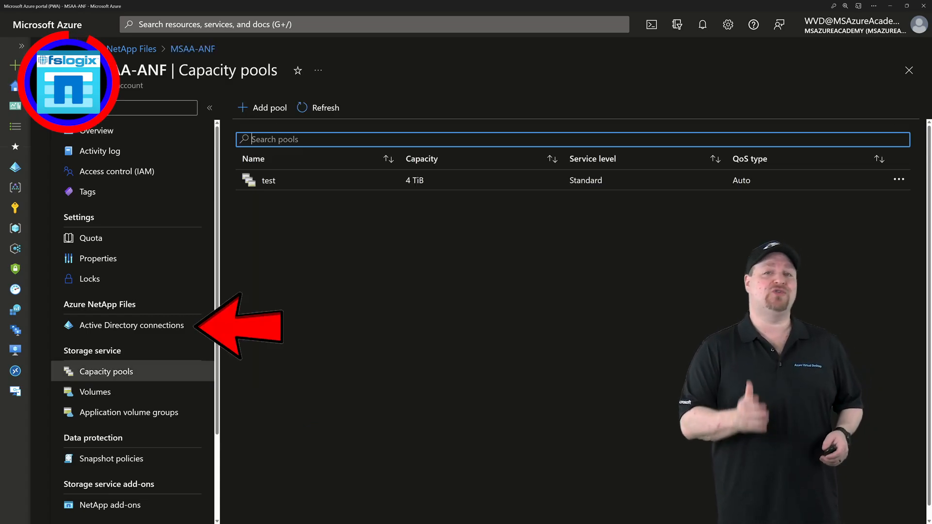
pyautogui.click(131, 325)
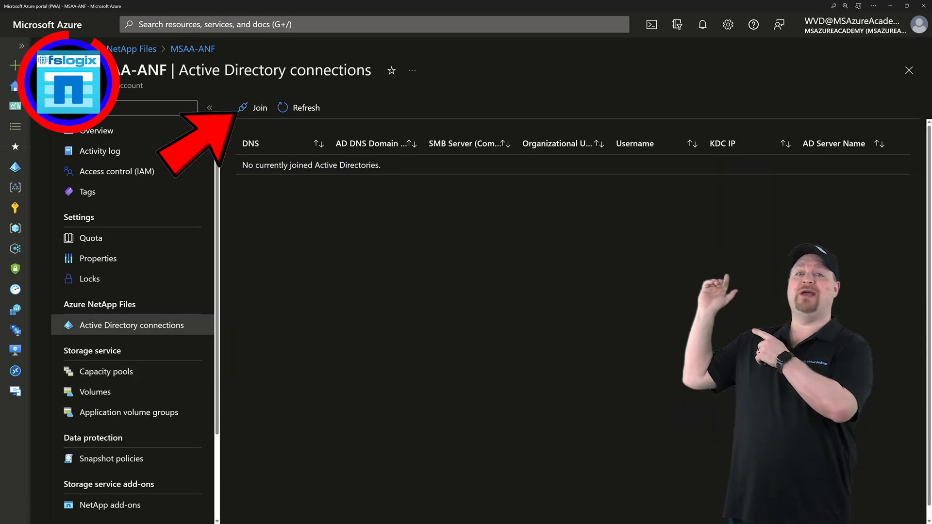
pyautogui.click(259, 108)
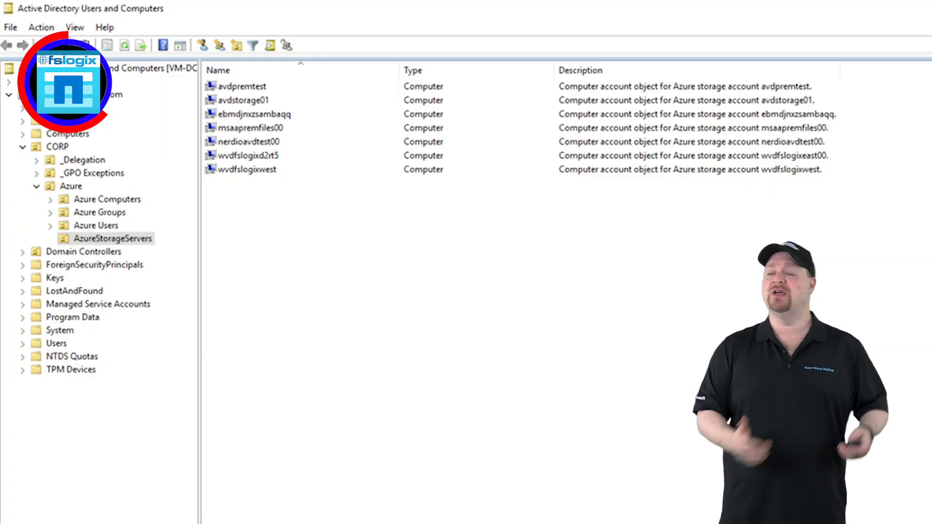
# View the distinguishedName attribute of the AzureStorageServers OU from its Properties Attribute Editor
pyautogui.rightClick(111, 239)
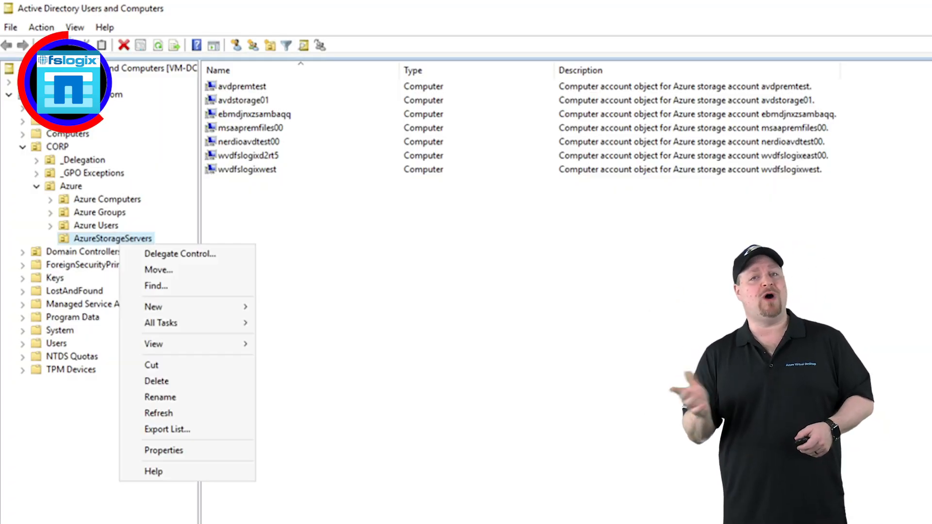
pyautogui.click(164, 450)
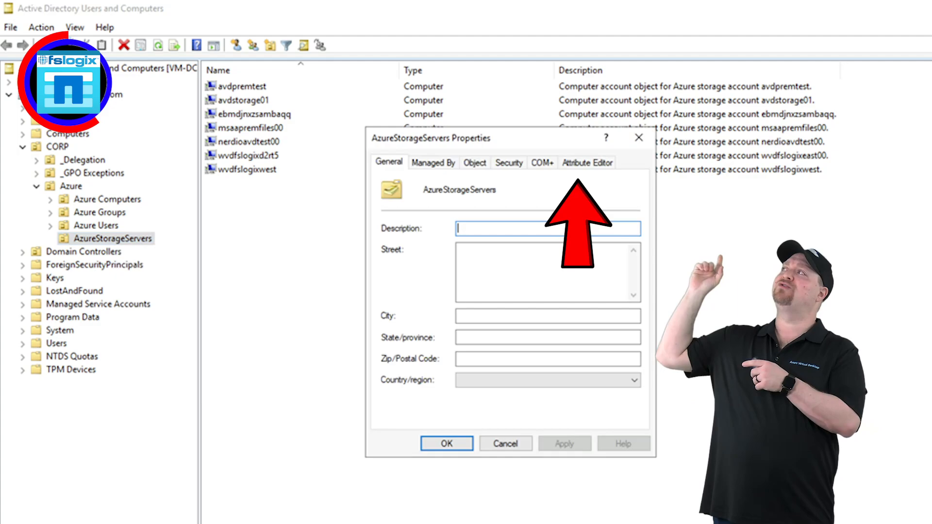
pyautogui.click(587, 162)
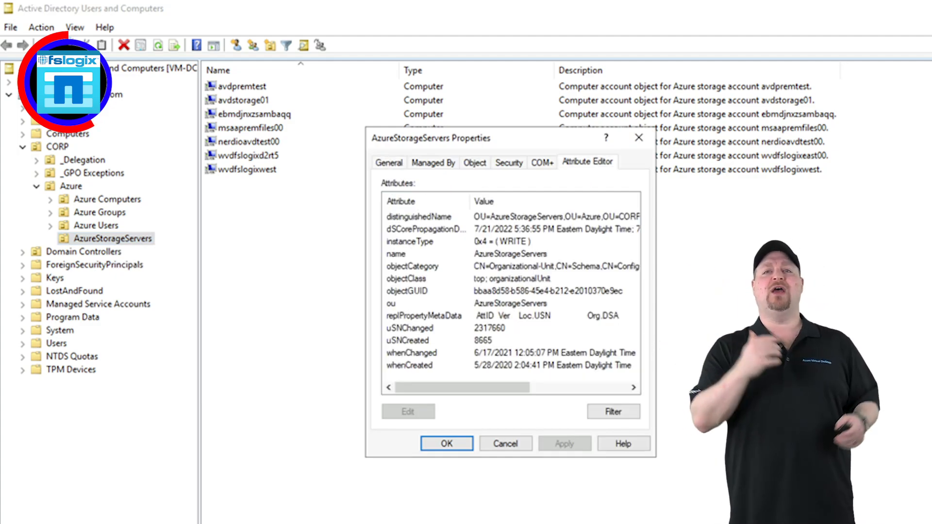
pyautogui.doubleClick(418, 217)
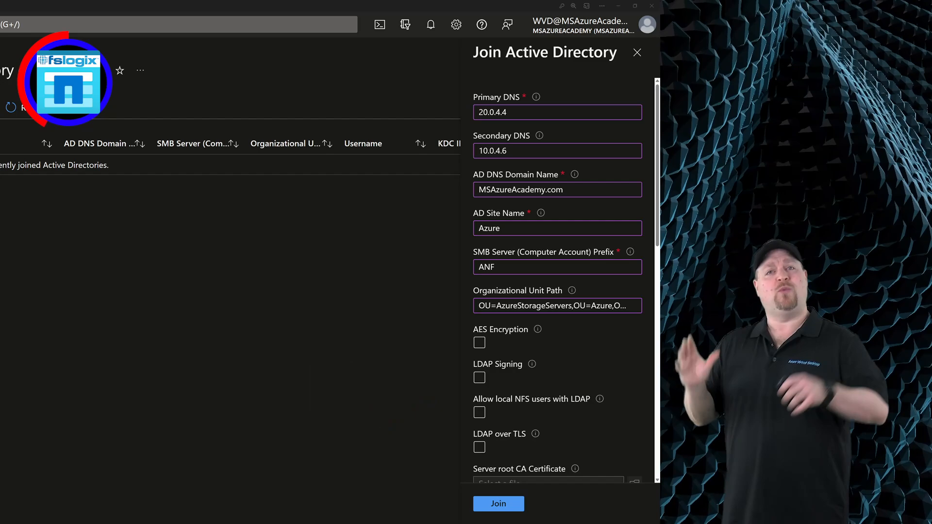
# Submit the Join Active Directory form for MSAzureAcademy.com with the ANF prefix and OU path
pyautogui.scroll(-3)
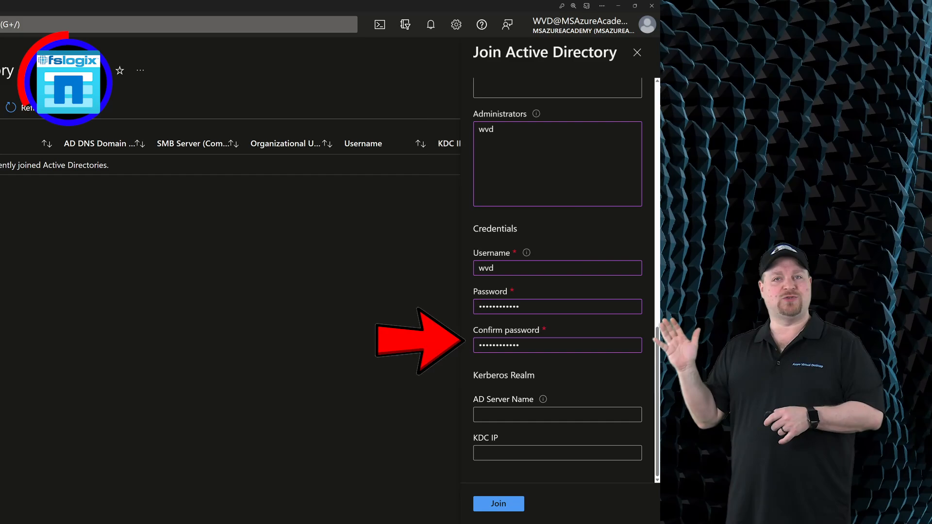
pyautogui.click(499, 504)
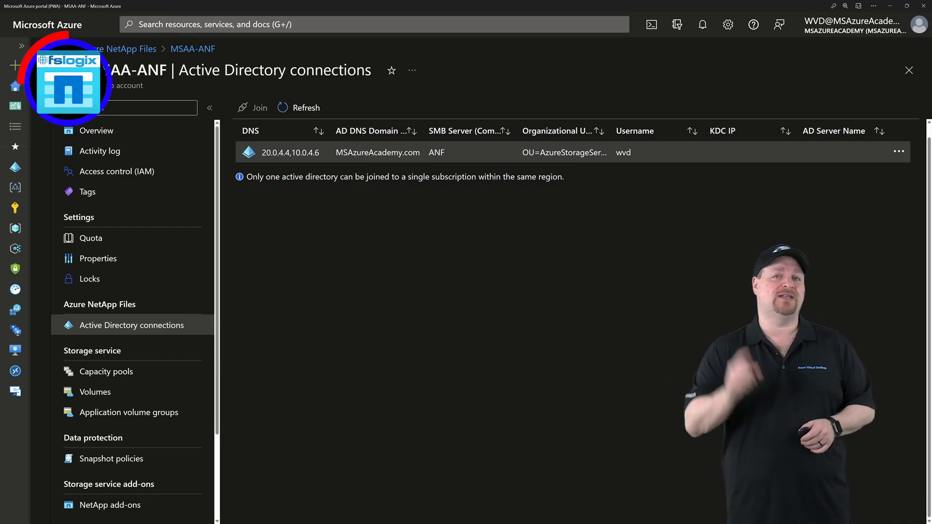
# Start a new volume on the NetApp account and view its NFS, SMB and Dual-protocol choices
pyautogui.click(95, 391)
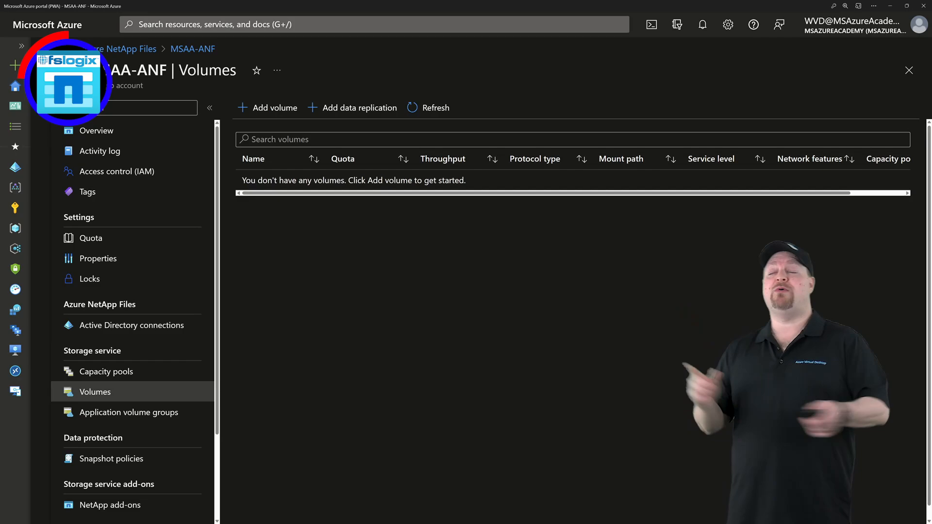
pyautogui.click(274, 107)
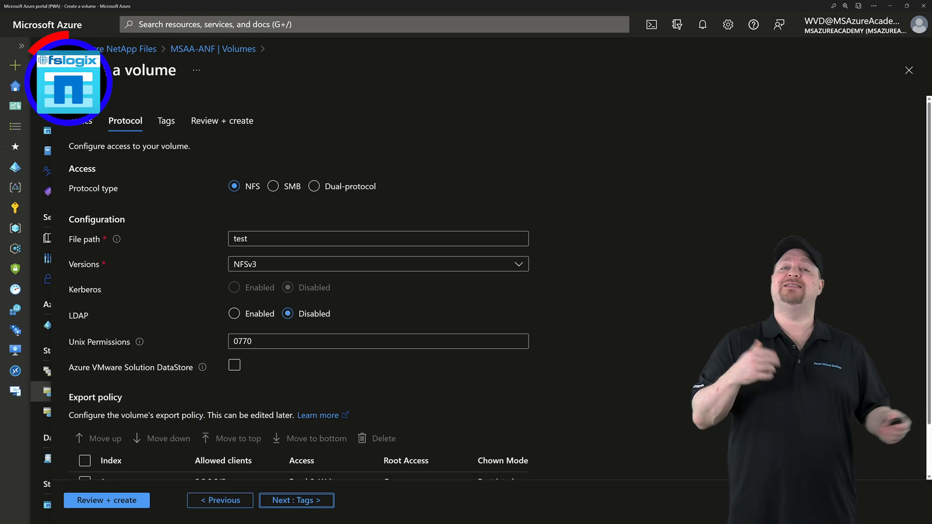
pyautogui.click(273, 187)
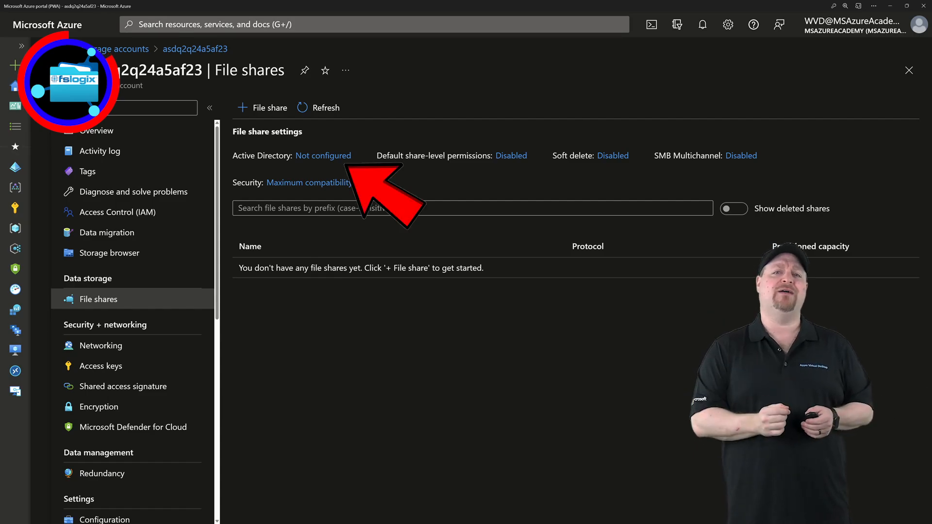
# From File shares open 'Active Directory: Not configured' and start the on-premises AD source setup
pyautogui.click(322, 156)
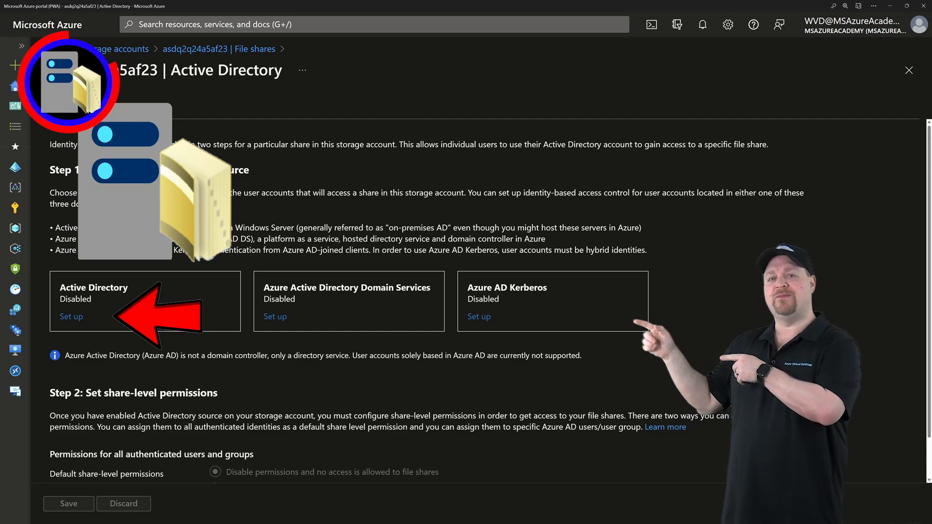
pyautogui.click(71, 316)
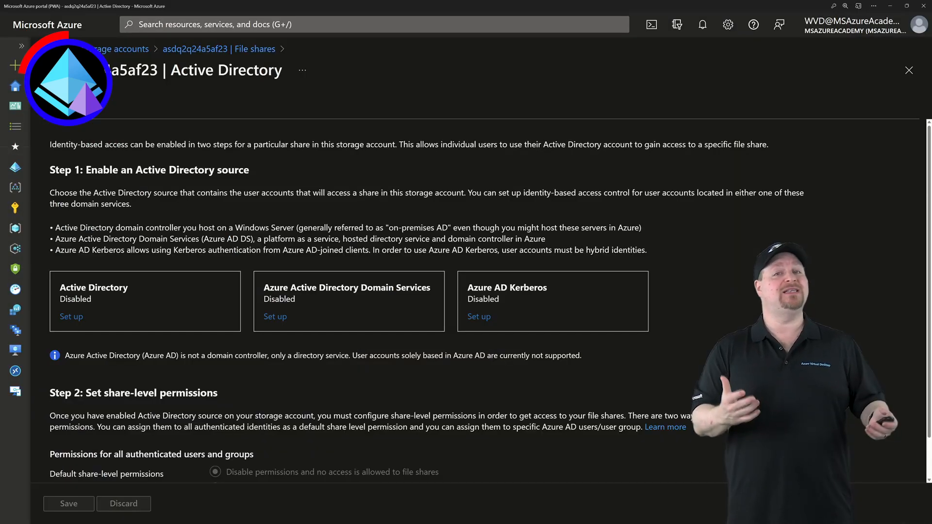
pyautogui.click(275, 317)
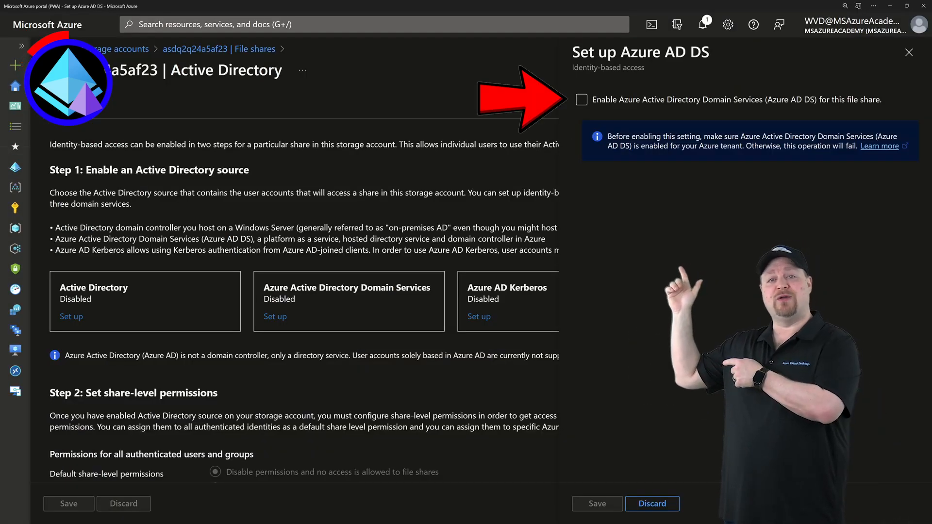
pyautogui.click(909, 52)
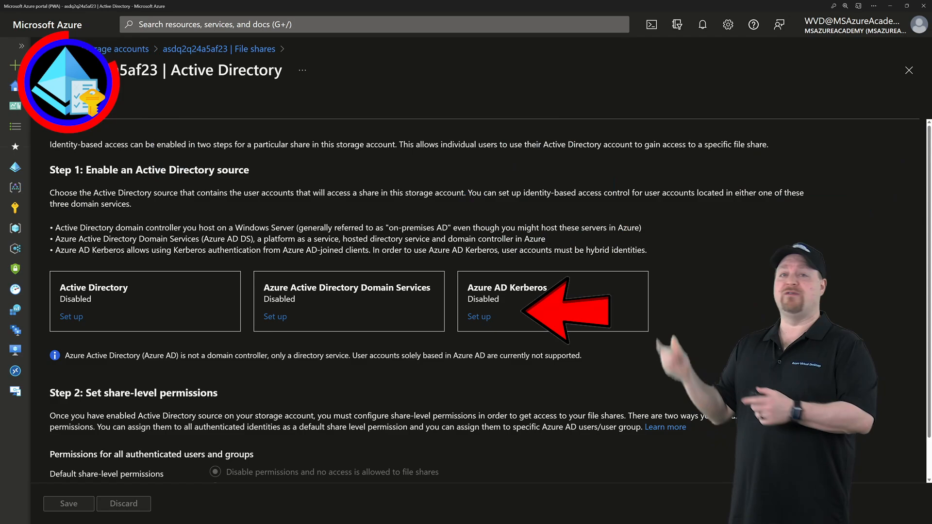
# Set up Azure AD Kerberos with domain name MSAzureAcademy.com
pyautogui.click(479, 316)
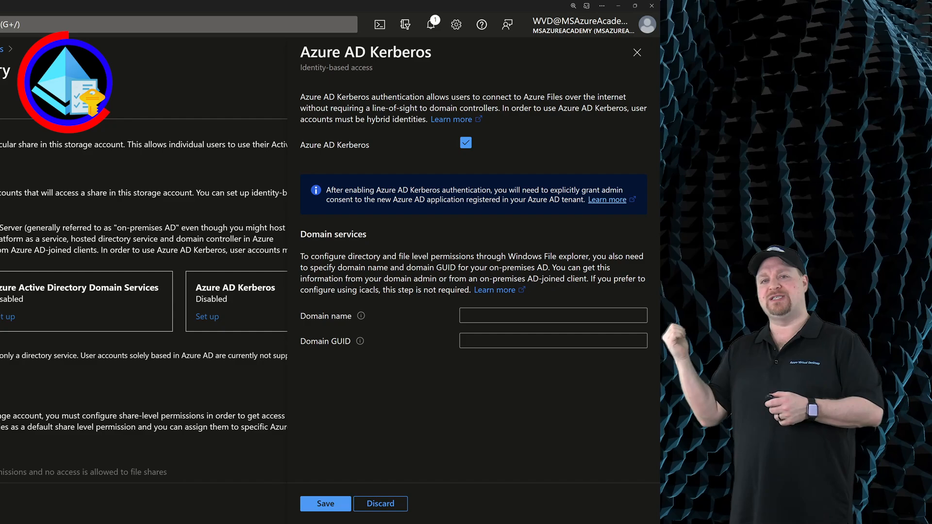
pyautogui.write('MSAzureAcademy.com')
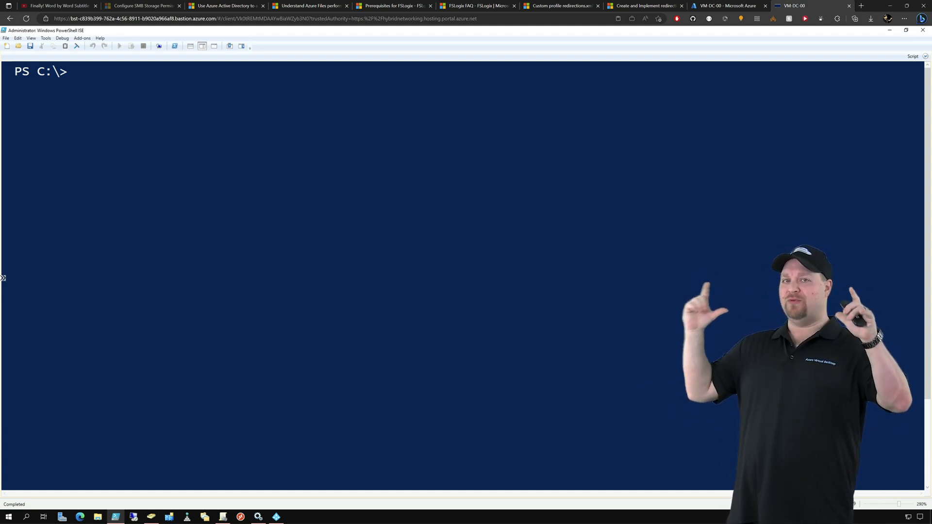
# Run (Get-ADDomain).objectguid to get the domain's object GUID
pyautogui.write('(Get-ADDomain).objectguid')
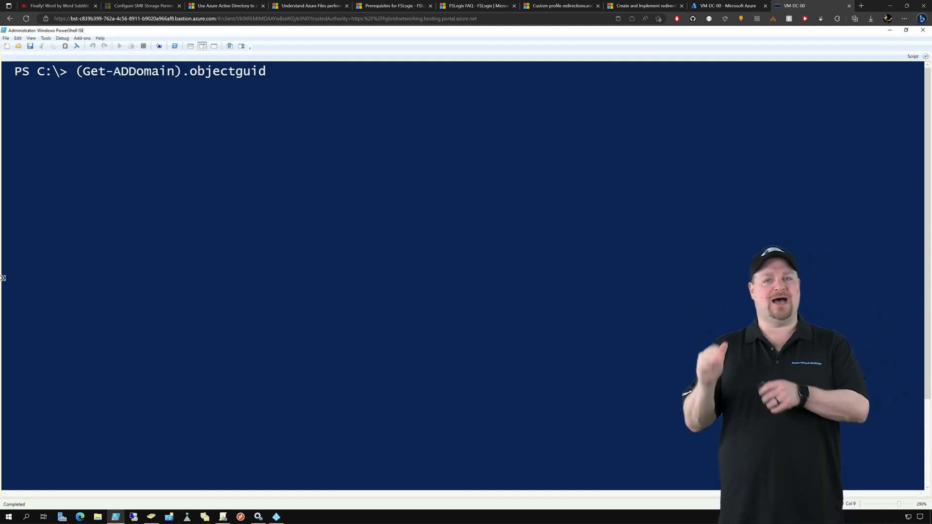
pyautogui.press('Return')
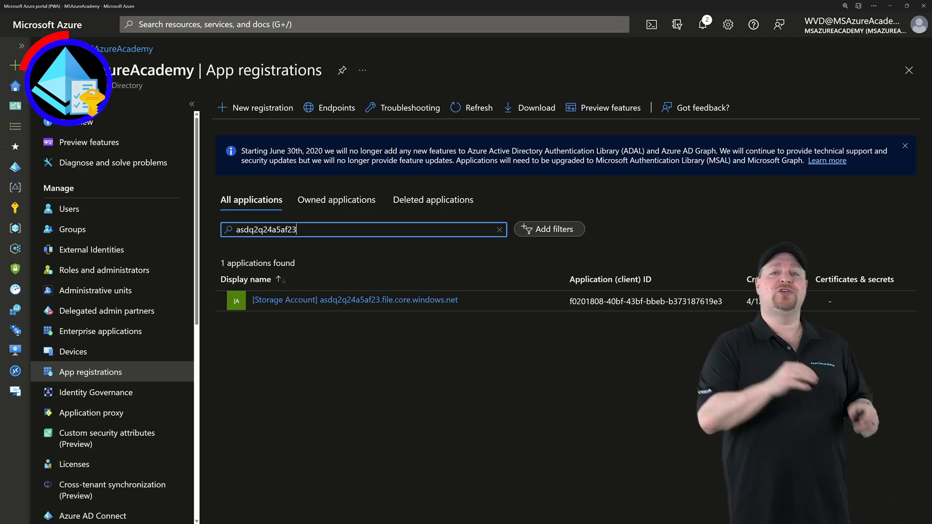
# Grant admin consent on the storage account's app registration
pyautogui.click(355, 300)
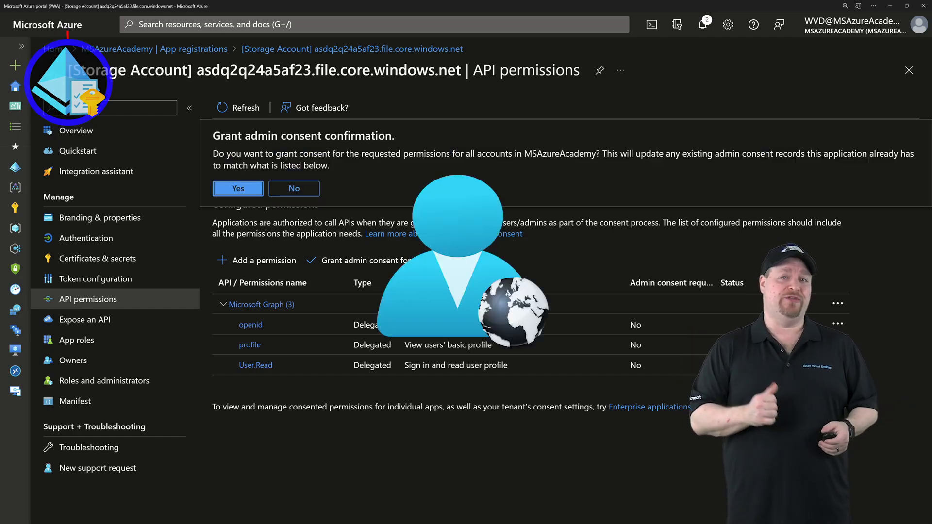
pyautogui.click(237, 189)
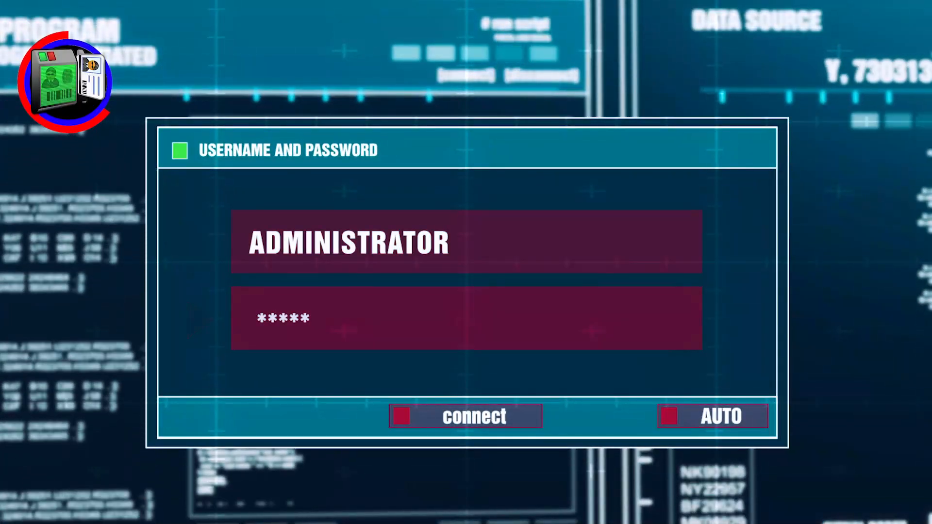
# Save default share-level SMB Share Contributor permissions for all authenticated users and close the blade
pyautogui.click(465, 416)
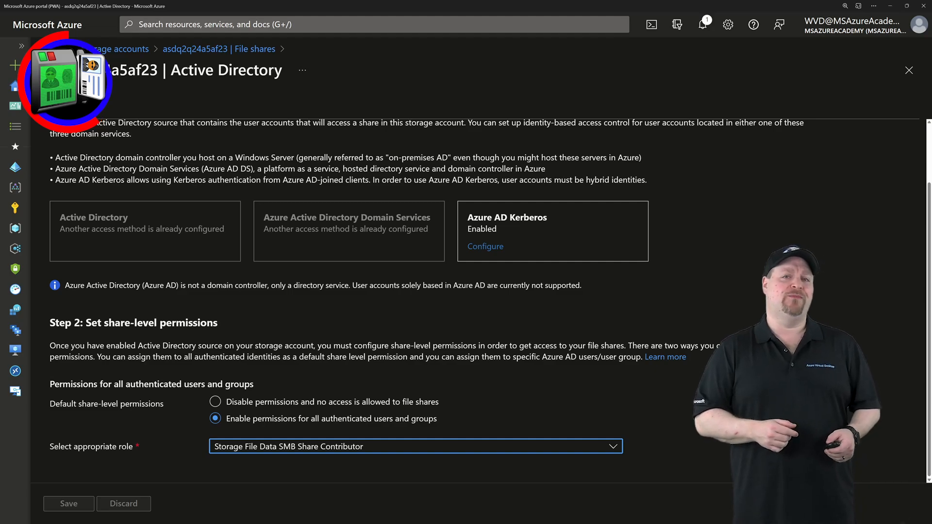
pyautogui.click(216, 427)
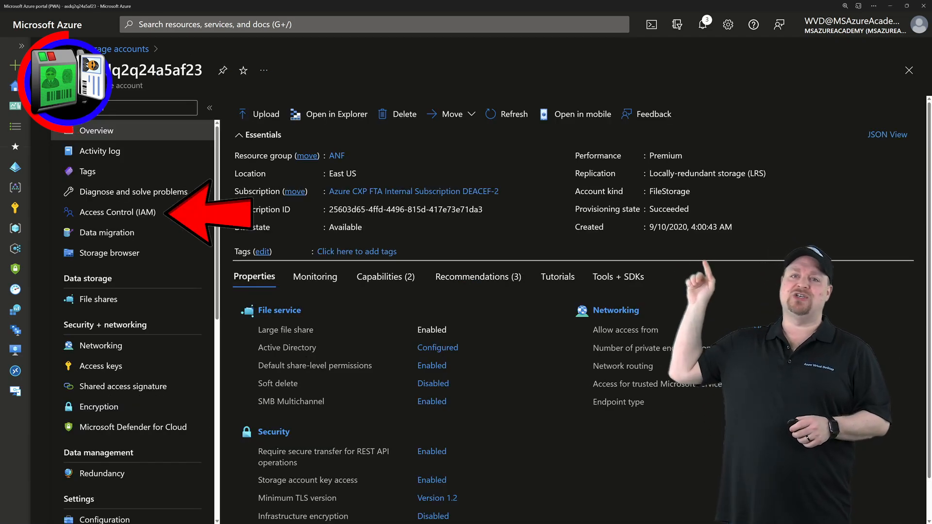
# Assign the Storage File Data SMB Share Elevated Contributor role to the admin user via Access Control (IAM)
pyautogui.click(118, 212)
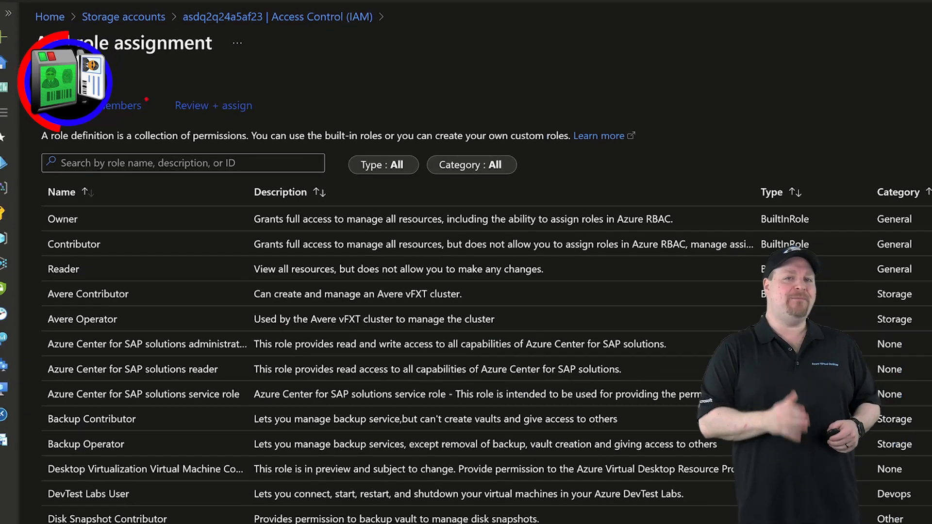
pyautogui.write('smb')
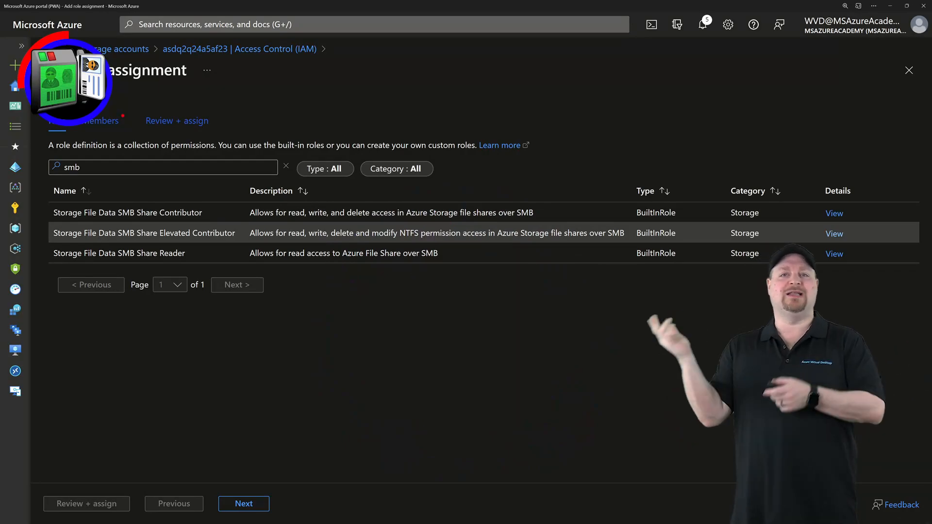
pyautogui.click(243, 504)
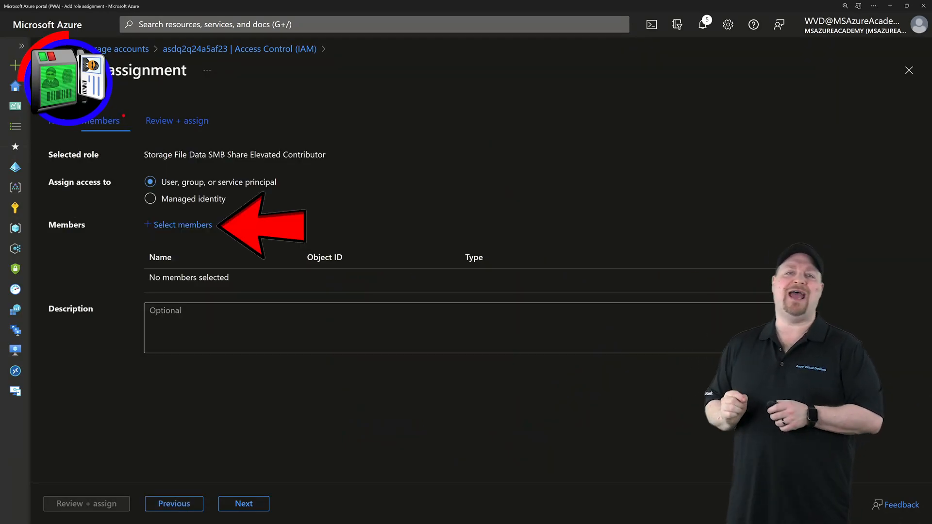
pyautogui.click(183, 224)
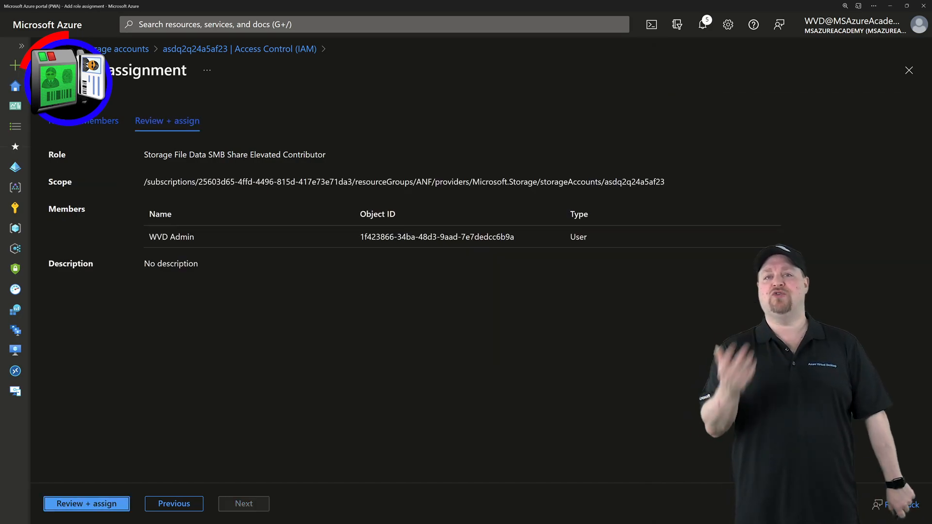
pyautogui.click(87, 504)
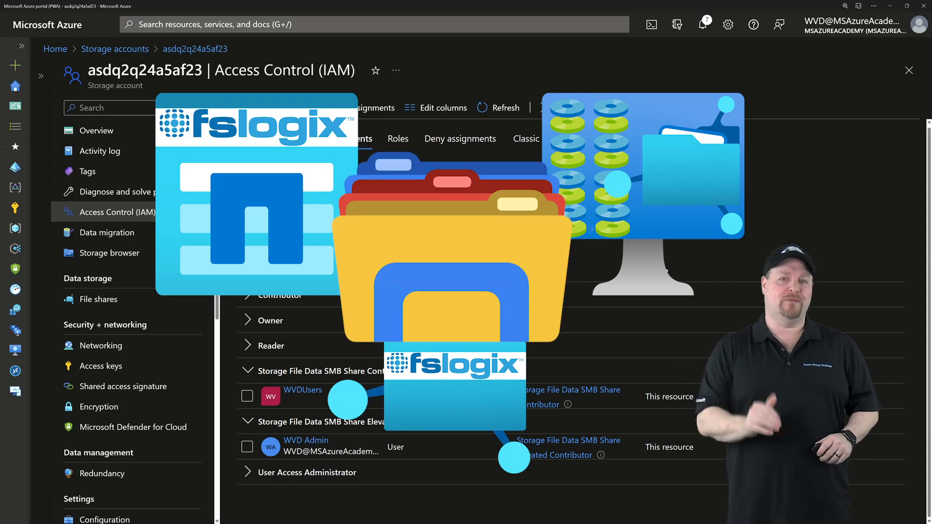
# Show the Windows connection script for the 'test' share using the storage account key
pyautogui.click(99, 299)
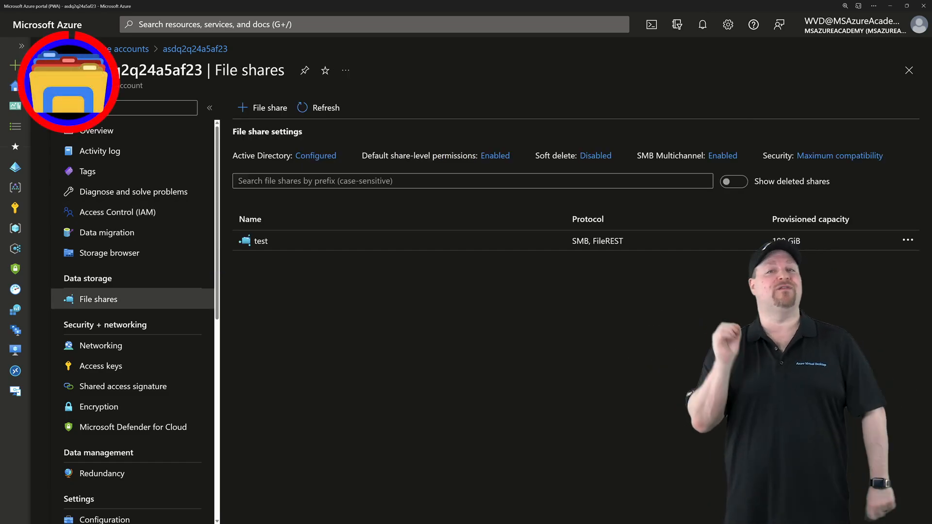
pyautogui.click(260, 240)
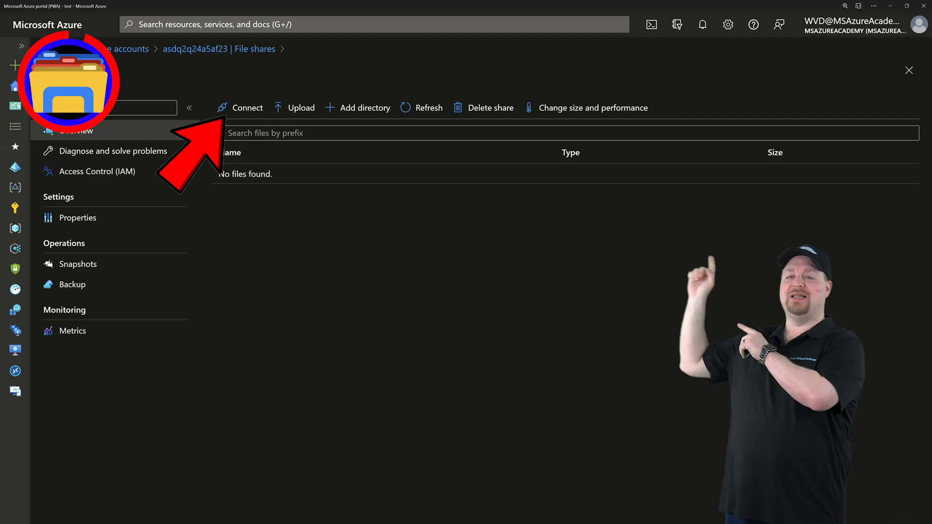
pyautogui.click(246, 108)
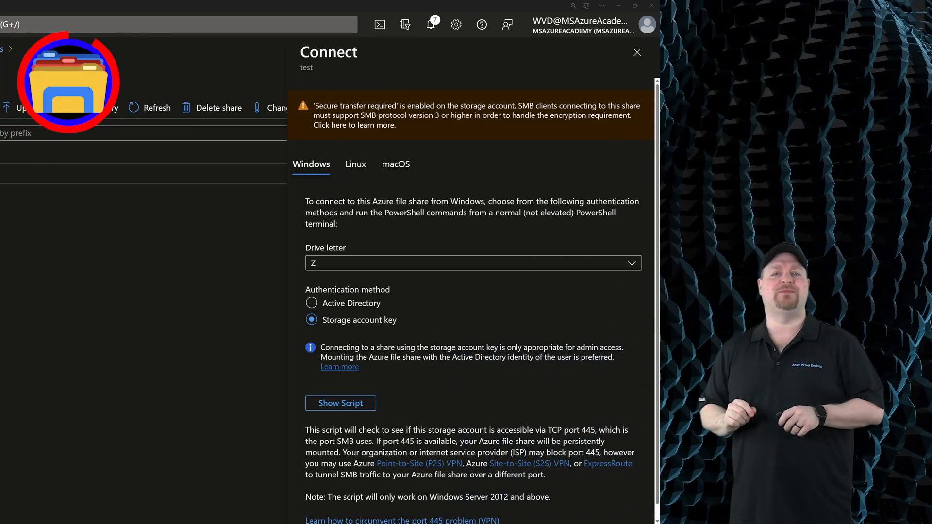
pyautogui.click(340, 403)
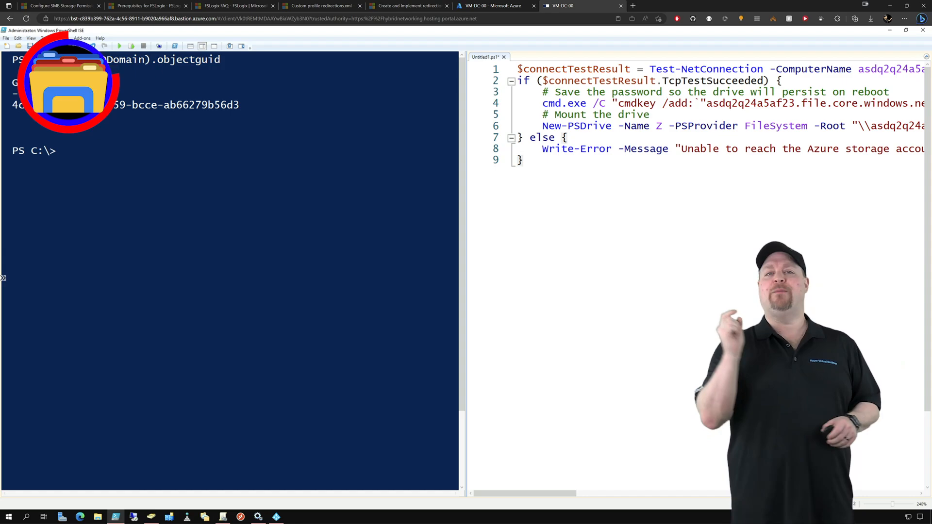
# Run the connect script to mount the test share as drive t, list drives, and remove the duplicate T drive
pyautogui.click(119, 45)
pyautogui.write('Get-PSDrive')
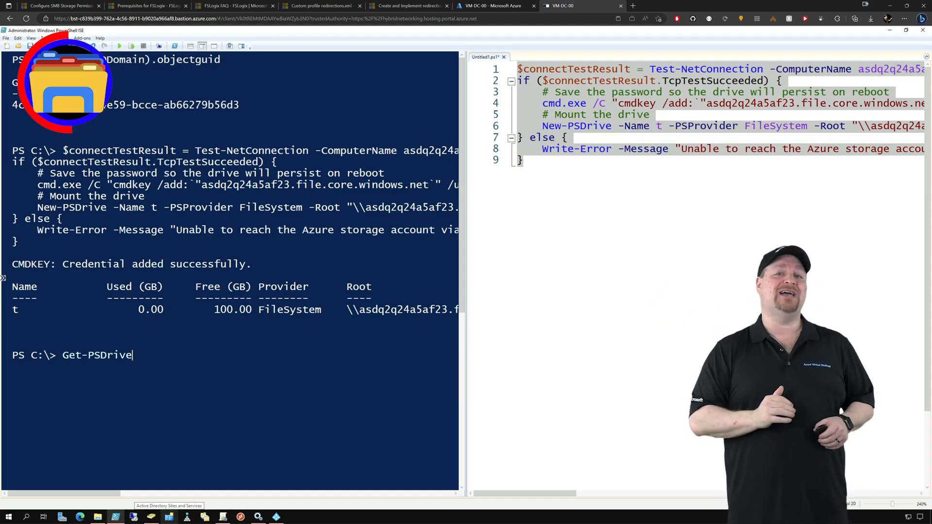
pyautogui.press('Return')
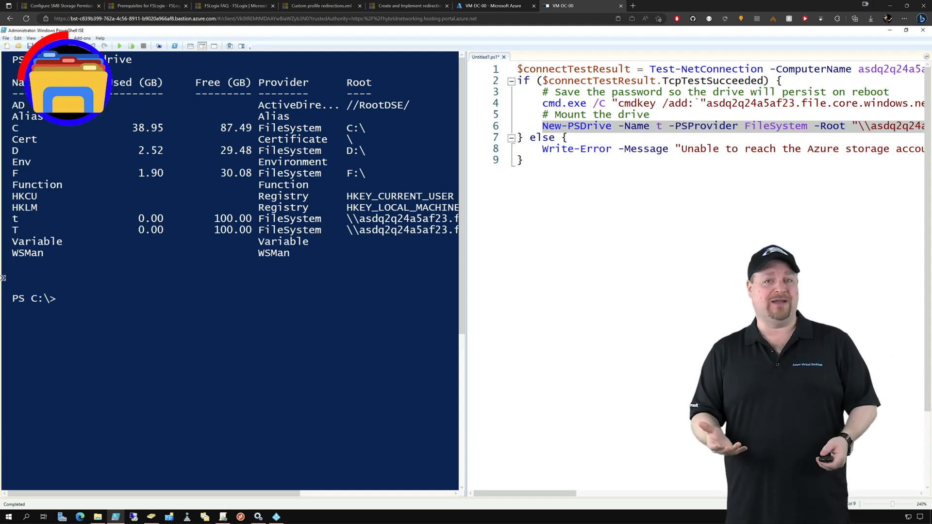
pyautogui.write('Remove-PSDrive -Name T')
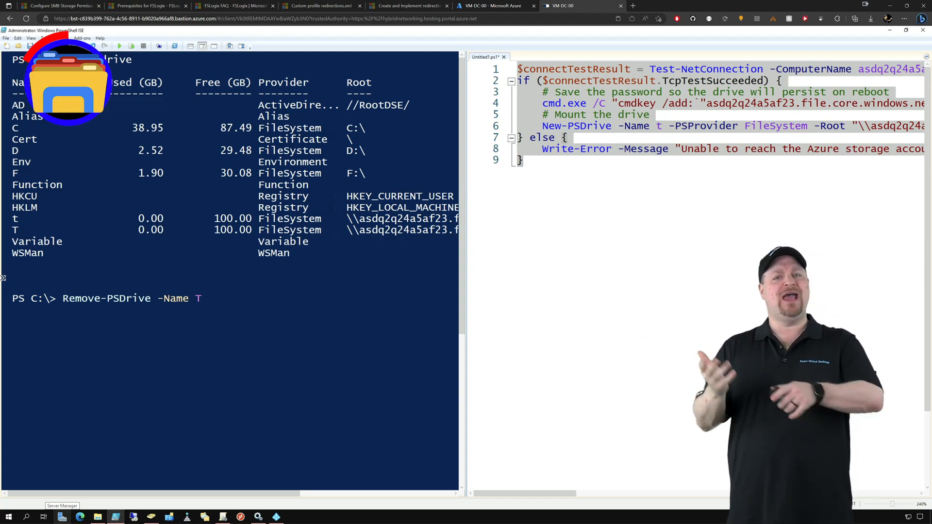
pyautogui.press('Return')
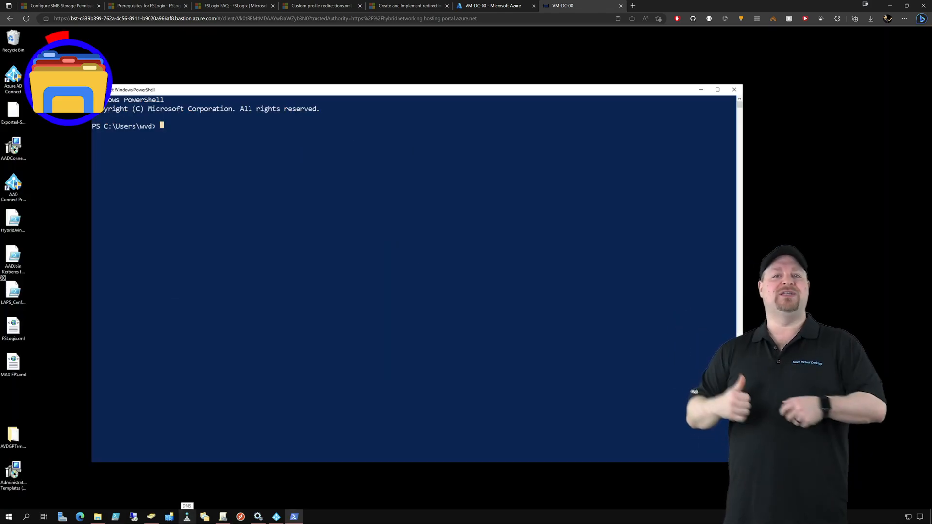
# Run New-PSDrive to map the test share as persistent drive t
pyautogui.press('Return')
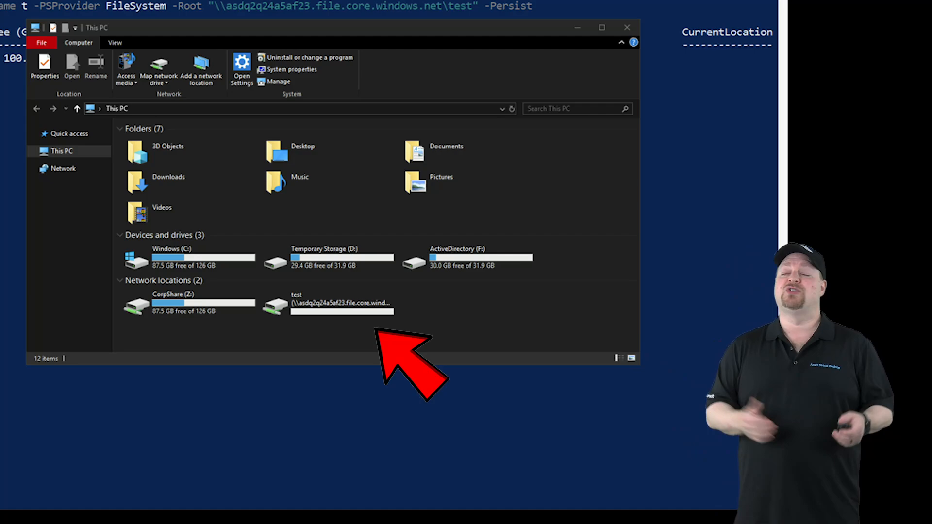
# Reach the Advanced Security Settings of the test network drive from its Properties
pyautogui.rightClick(342, 304)
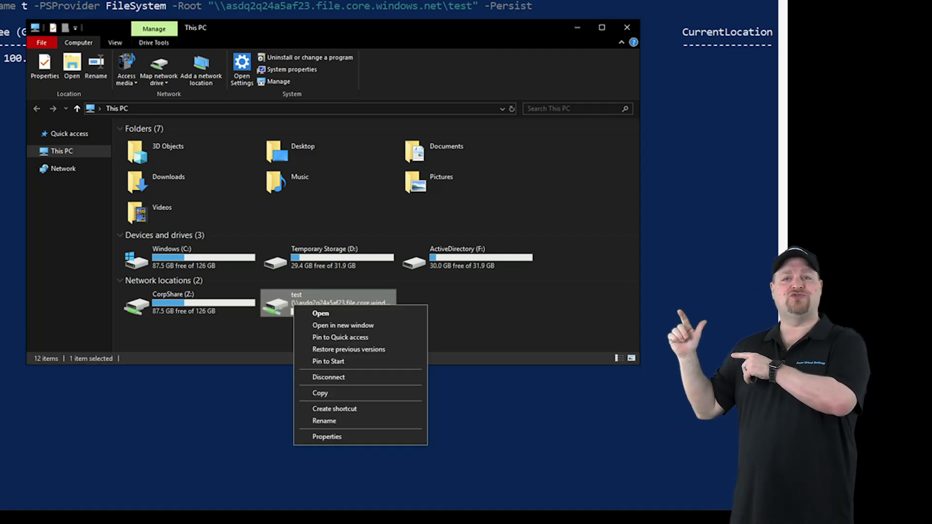
pyautogui.click(327, 436)
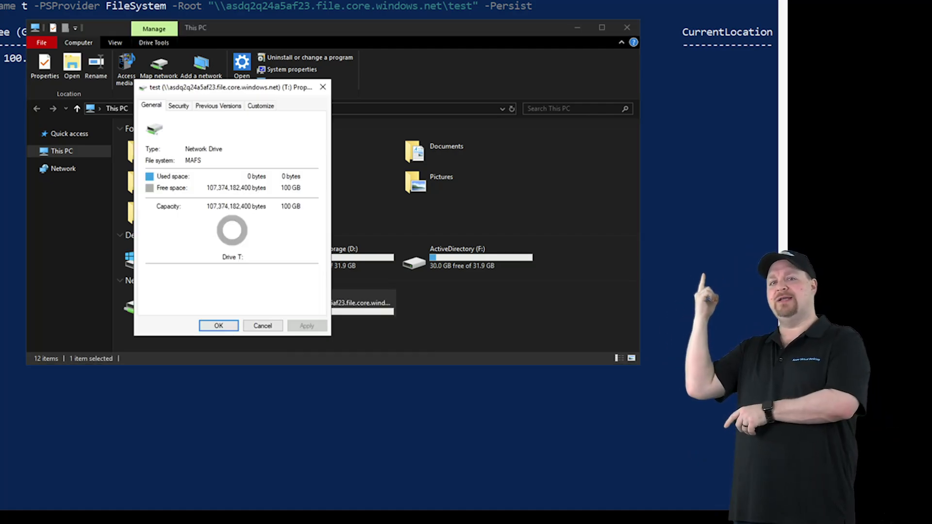
pyautogui.click(178, 104)
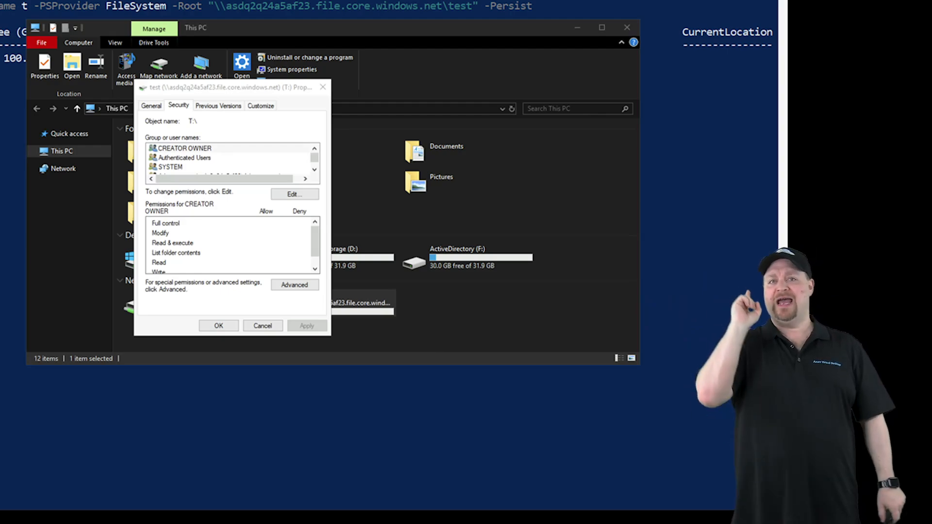
pyautogui.click(295, 285)
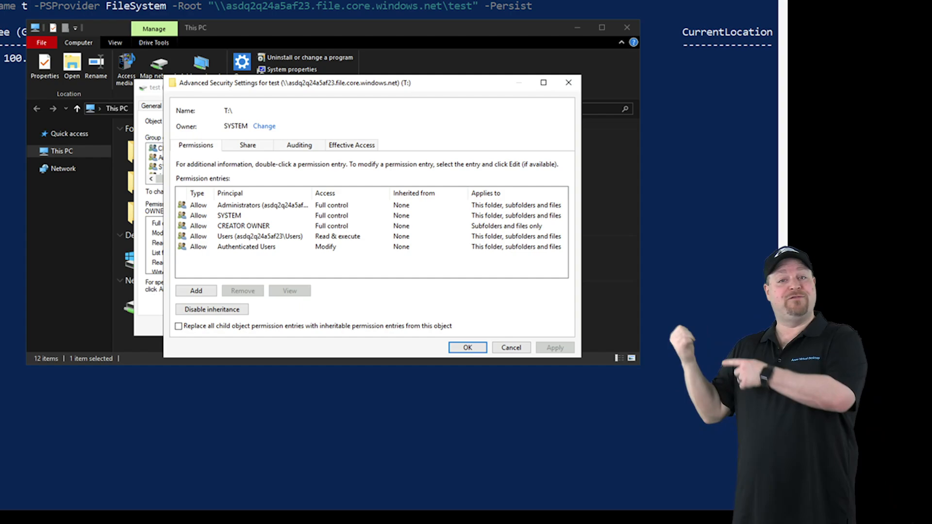
# Add the admin principal's entry and limit CREATOR OWNER's Modify access to subfolders and files only
pyautogui.click(211, 309)
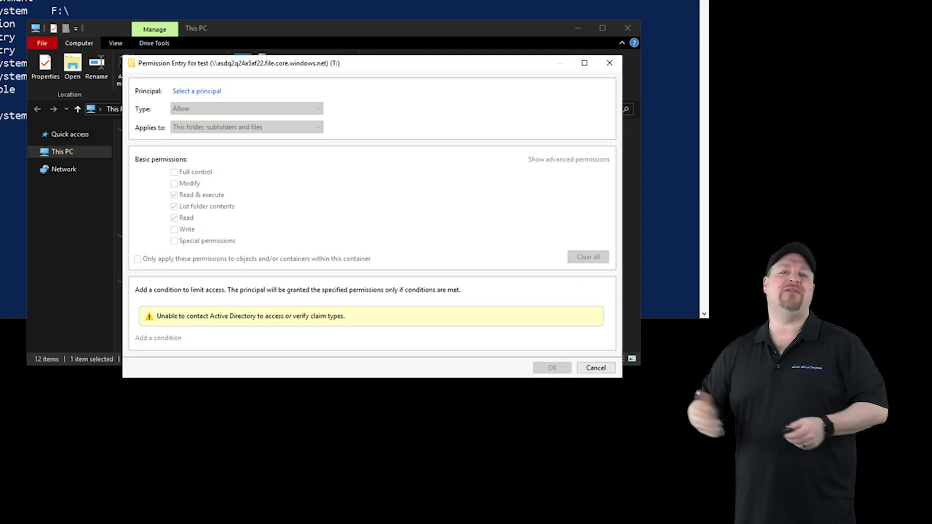
pyautogui.click(198, 91)
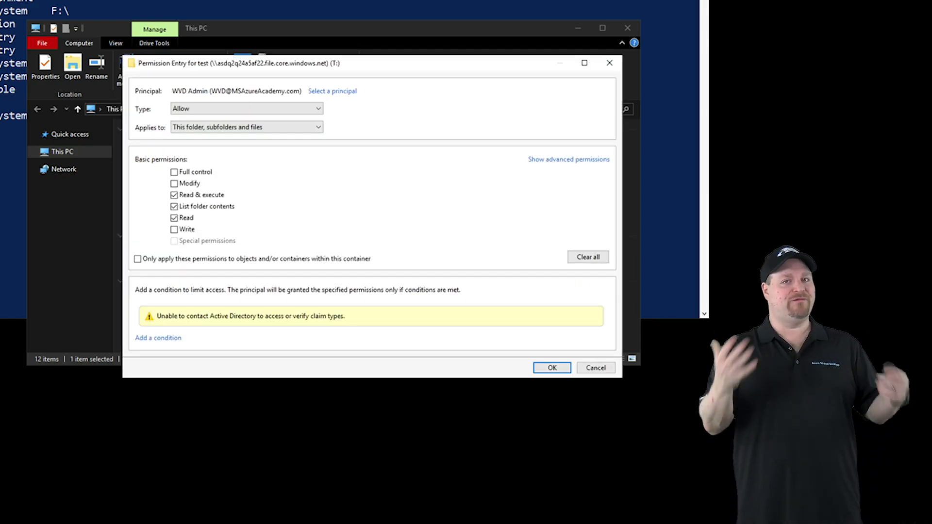
pyautogui.click(551, 367)
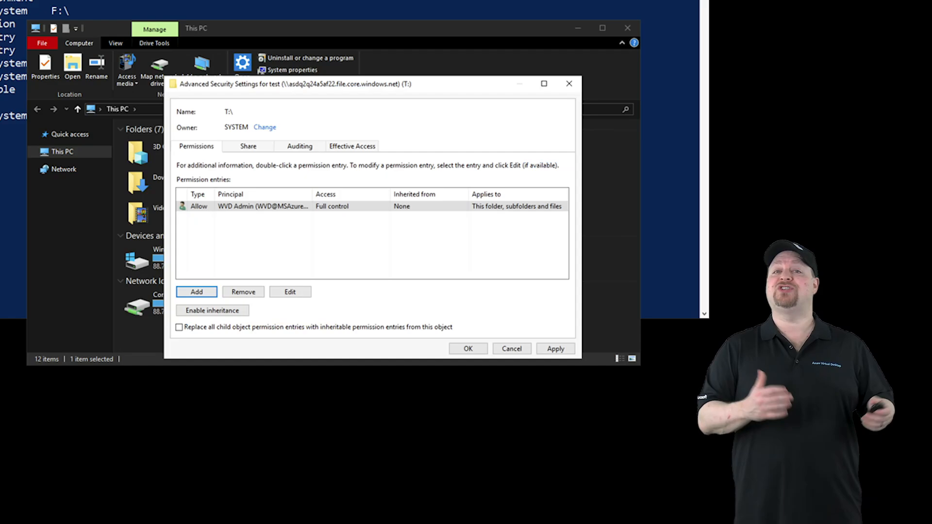
pyautogui.click(197, 292)
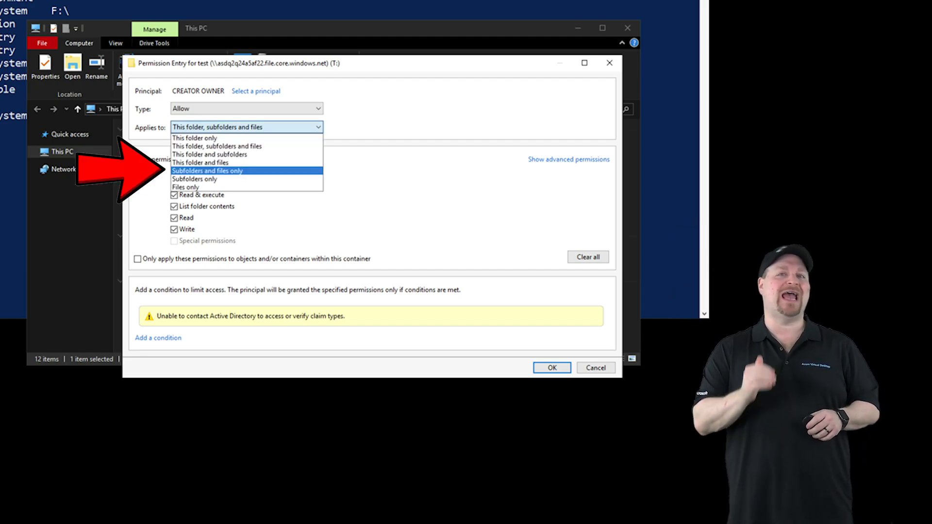
pyautogui.click(208, 171)
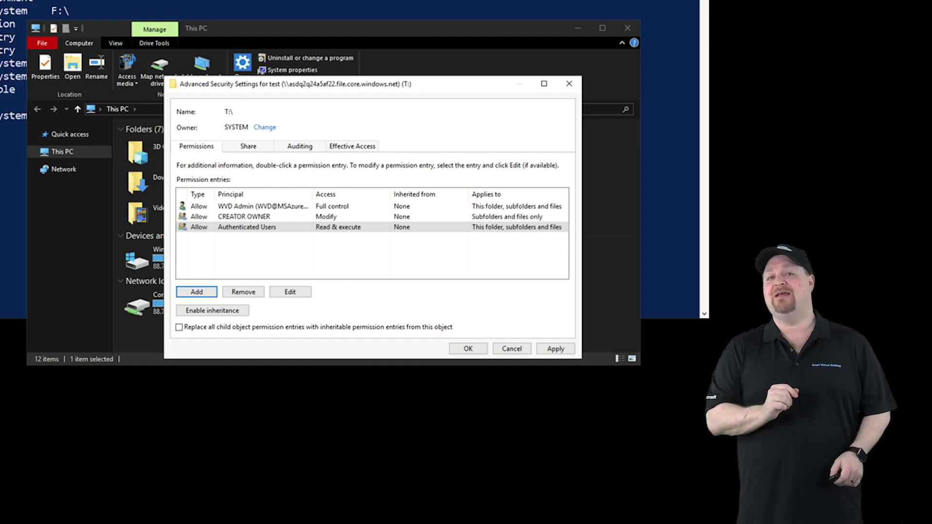
# Begin a new permission entry with WVD\Users as the principal
pyautogui.click(197, 292)
pyautogui.write('WVDUsers')
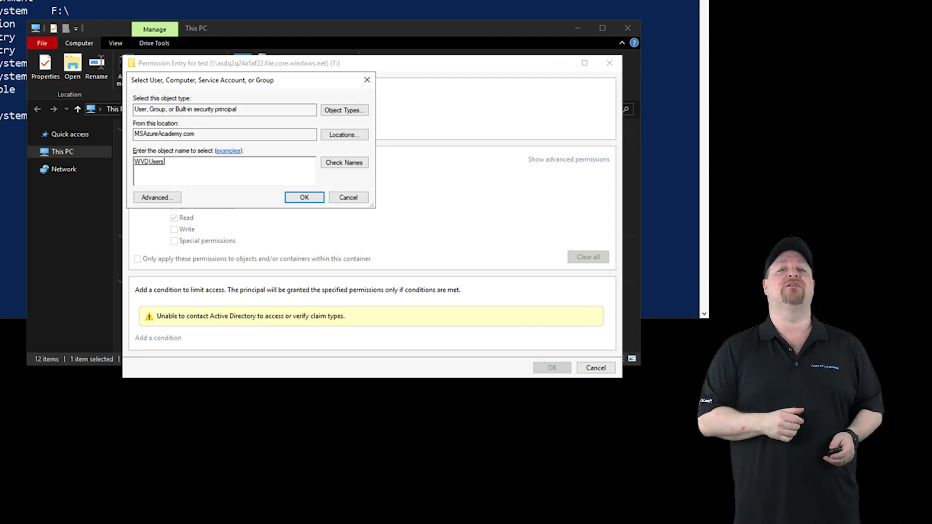
pyautogui.click(304, 197)
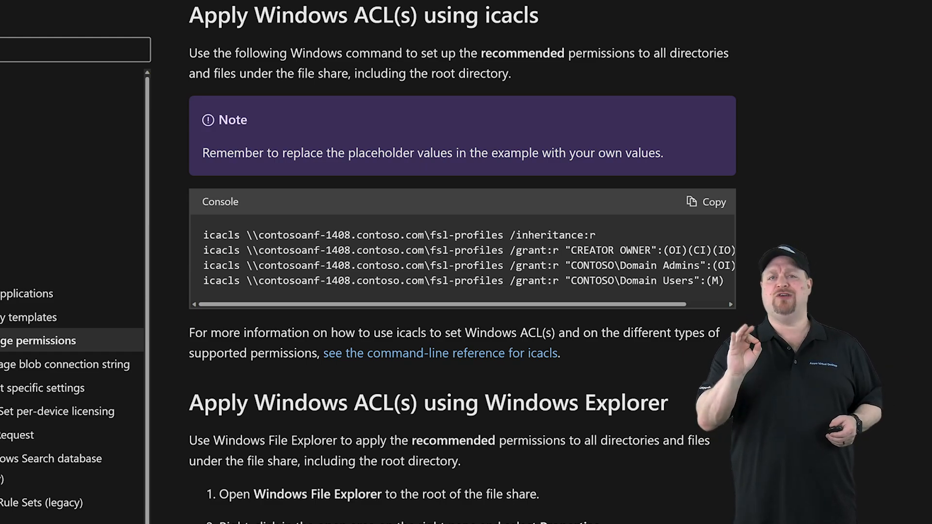
# Follow the link to the Security Descriptor Definition Language article on Microsoft Learn
pyautogui.click(232, 6)
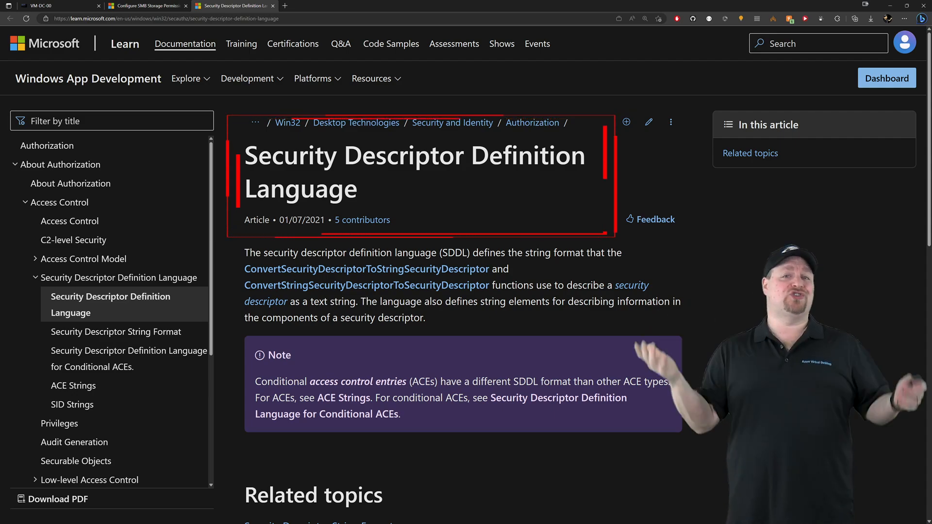
pyautogui.click(116, 332)
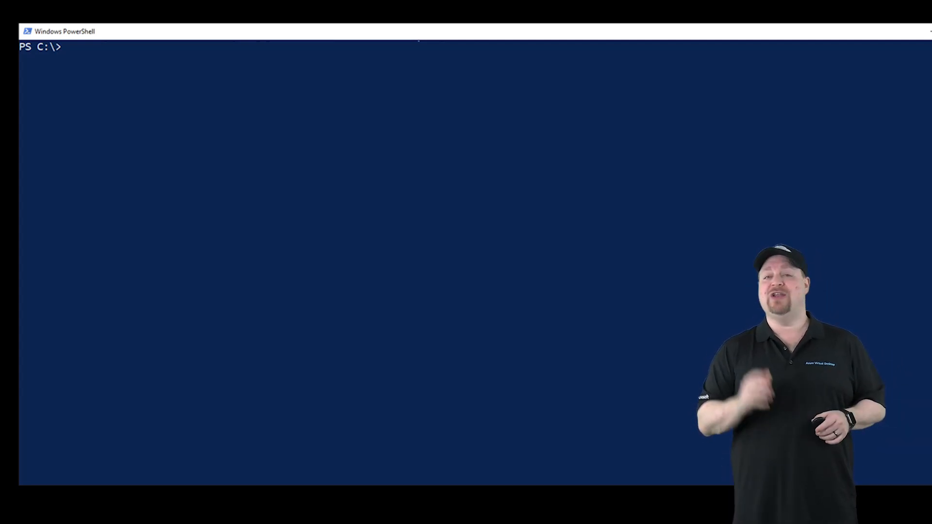
# Run Get-Acl on \\asdq2q24a5af22.file.core.windows.net\test piped to Select-Object SDDL and review the ACL guidance
pyautogui.write('Get-Acl -Path \\\\asdq2q24a5af22.file.core.windows.net\\test | Select-Object SDDL')
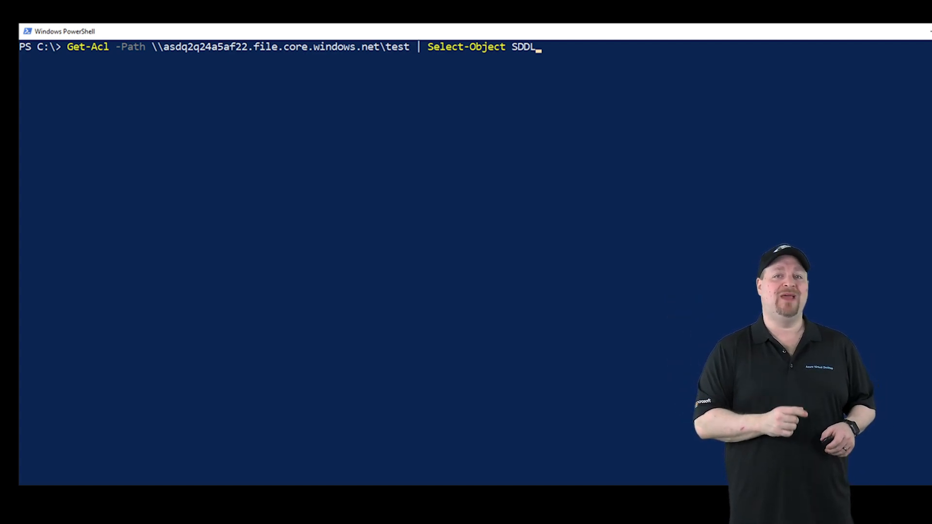
pyautogui.press('Return')
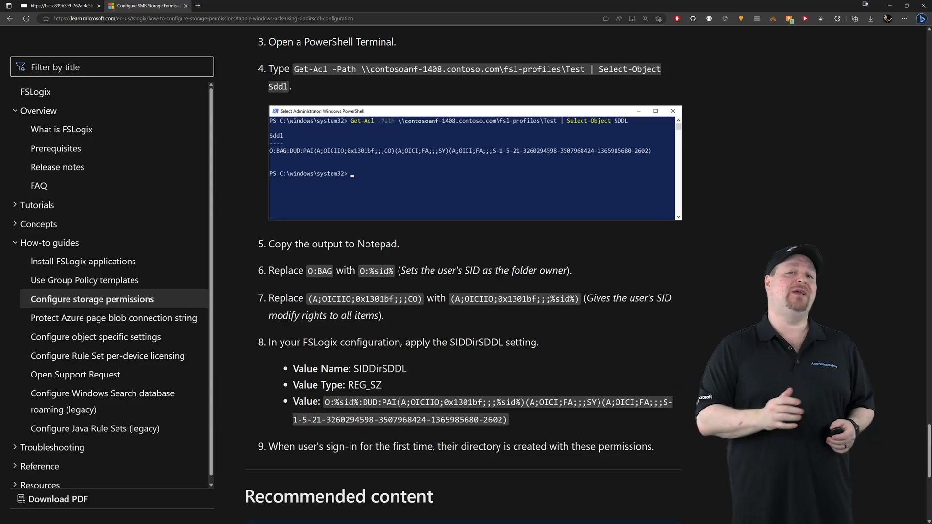
pyautogui.scroll(-3)
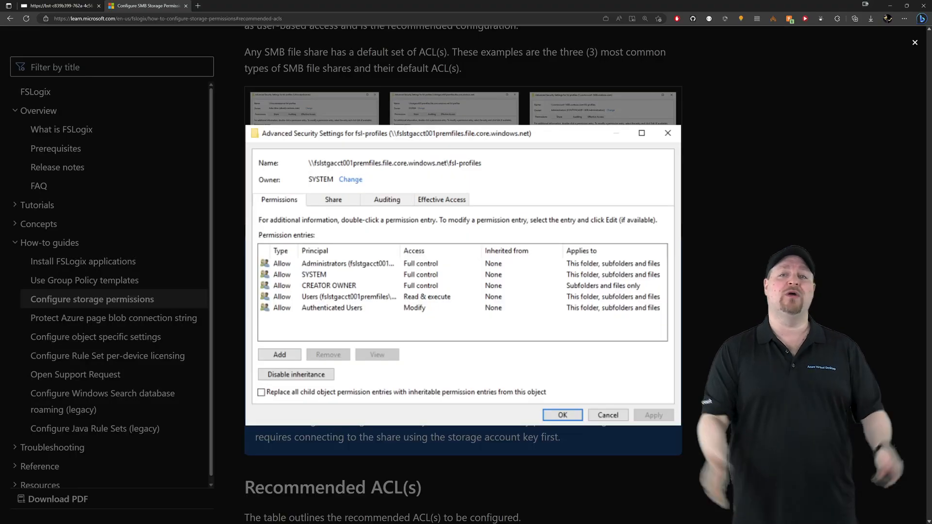
pyautogui.scroll(-3)
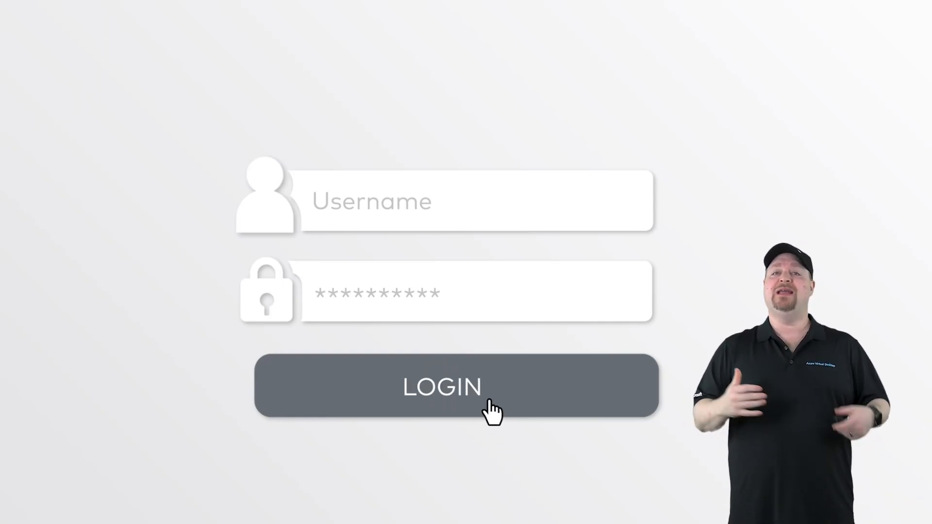
# Select the ADHost-0 virtual machine to show its overview
pyautogui.click(443, 387)
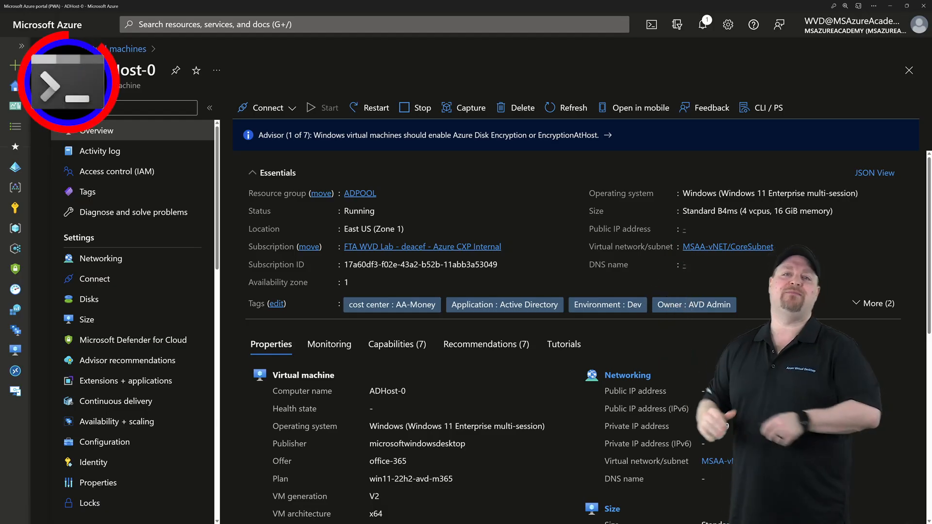
# Show ADHost-0's Run command list under Operations, then switch to the WVD-NewHost.json template
pyautogui.scroll(-3)
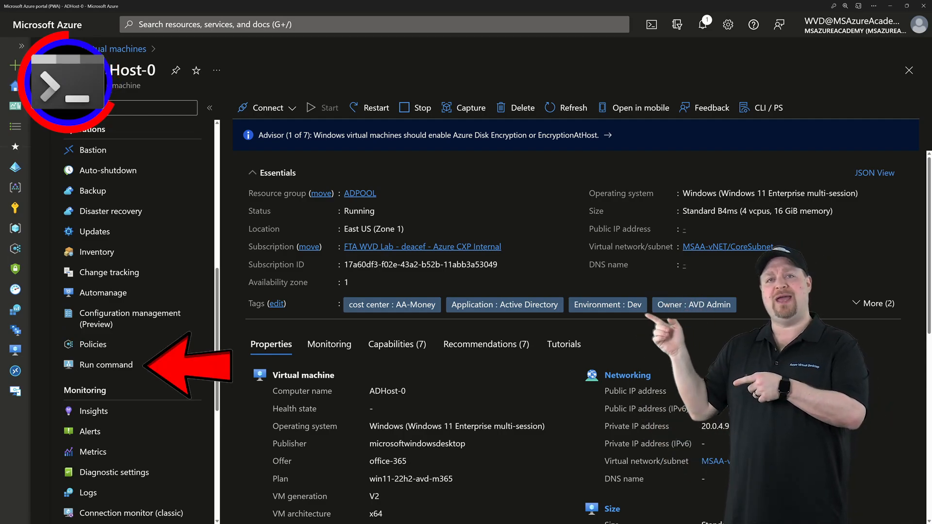
pyautogui.click(107, 364)
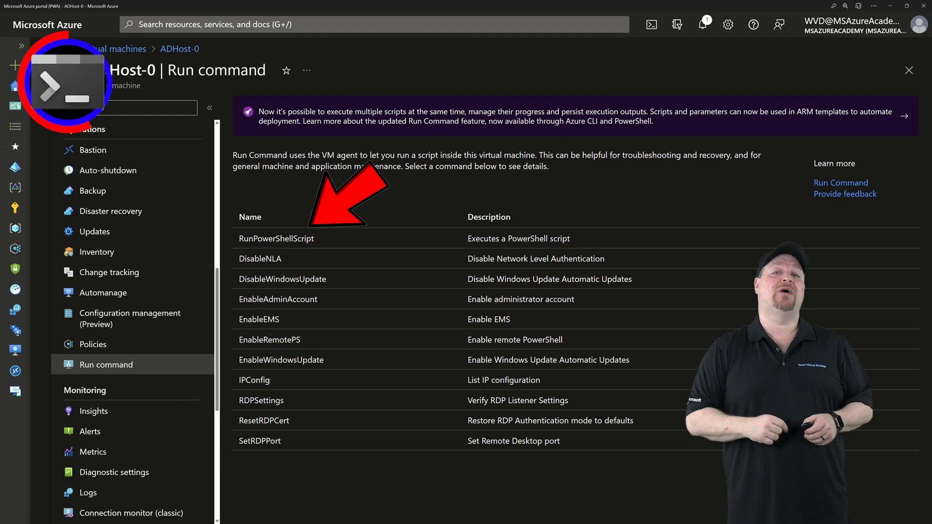
pyautogui.click(275, 239)
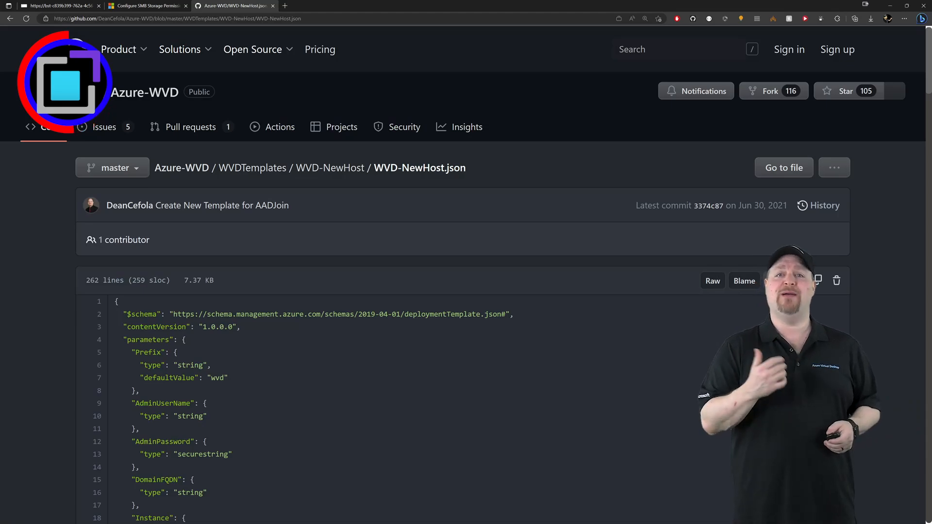
# Scroll WVD-NewHost.json to its CustomScriptExtension resource, then switch to Command Prompt
pyautogui.scroll(-3)
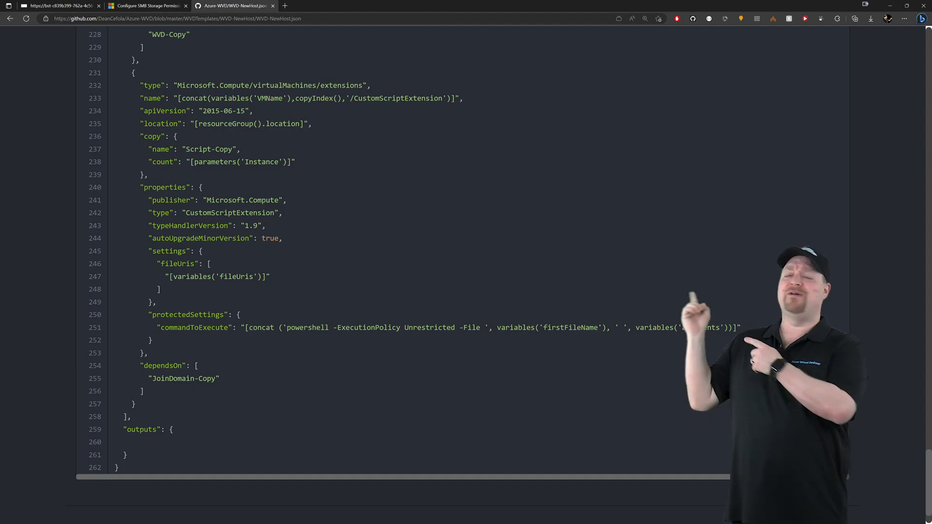
pyautogui.click(408, 6)
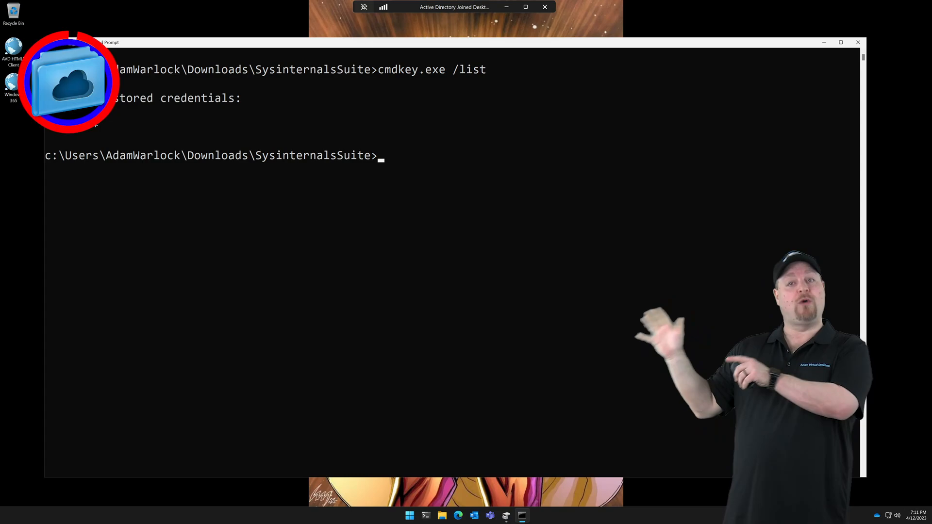
# Show PsExec usage help and list credentials stored for the SYSTEM account via cmdkey /list
pyautogui.write('PsExec.exe /?')
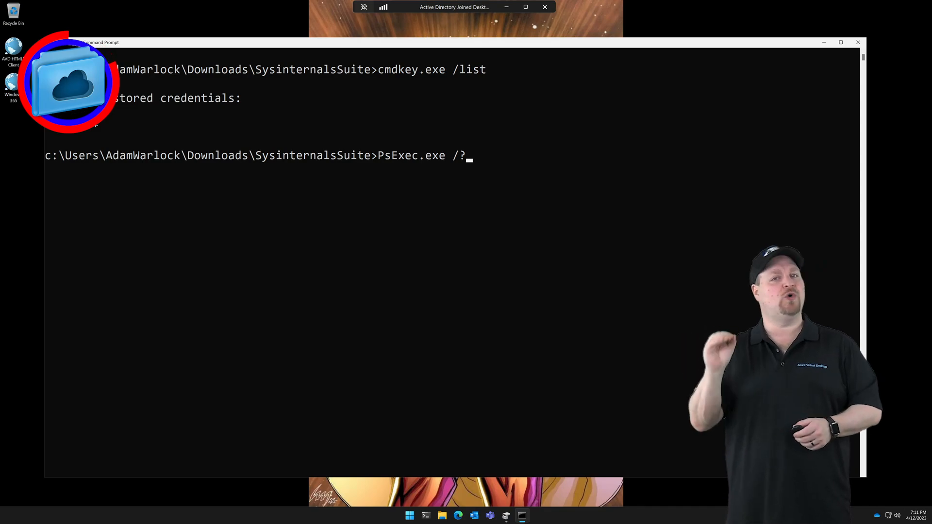
pyautogui.press('Return')
pyautogui.write('PsExec.exe /s cmdkey /list')
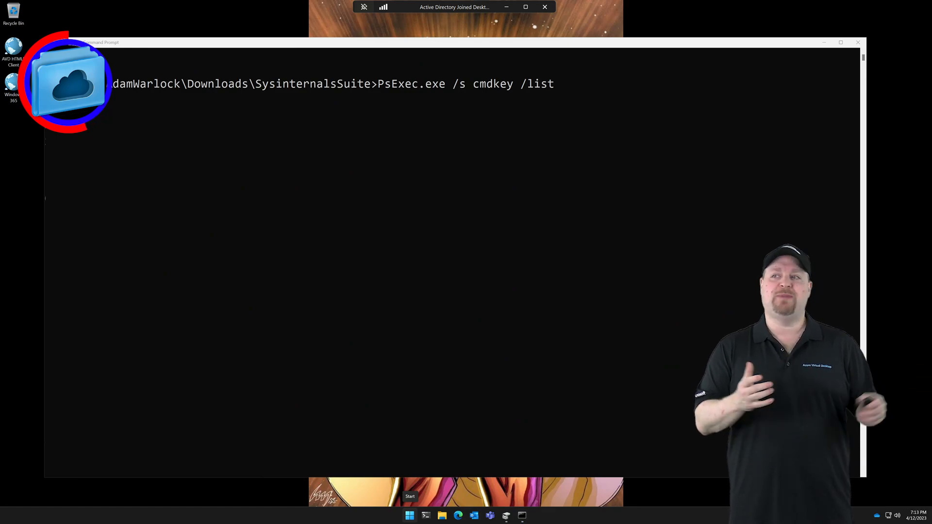
pyautogui.press('Return')
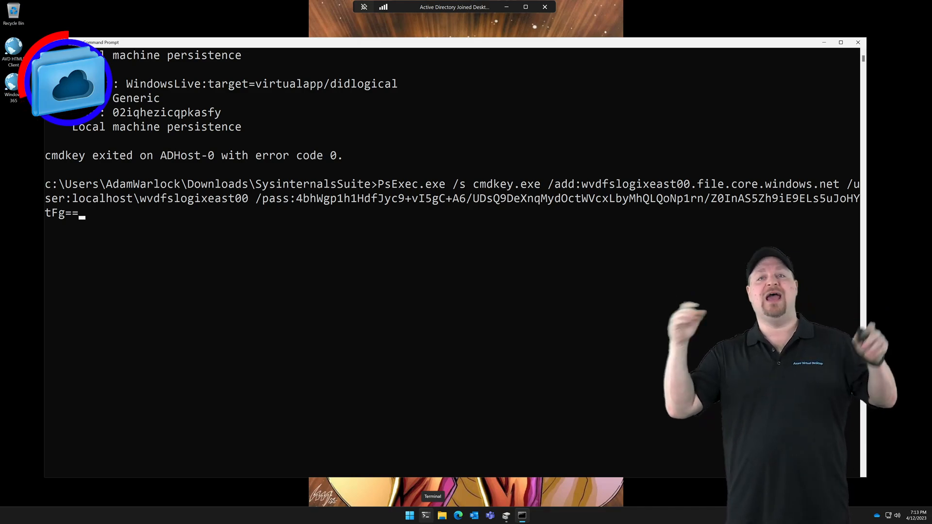
# Add the wvdfslogixeast00 file.core.windows.net credential as SYSTEM via PsExec cmdkey and confirm it is listed
pyautogui.press('Return')
pyautogui.write('PsExec.exe /s cmdkey /list')
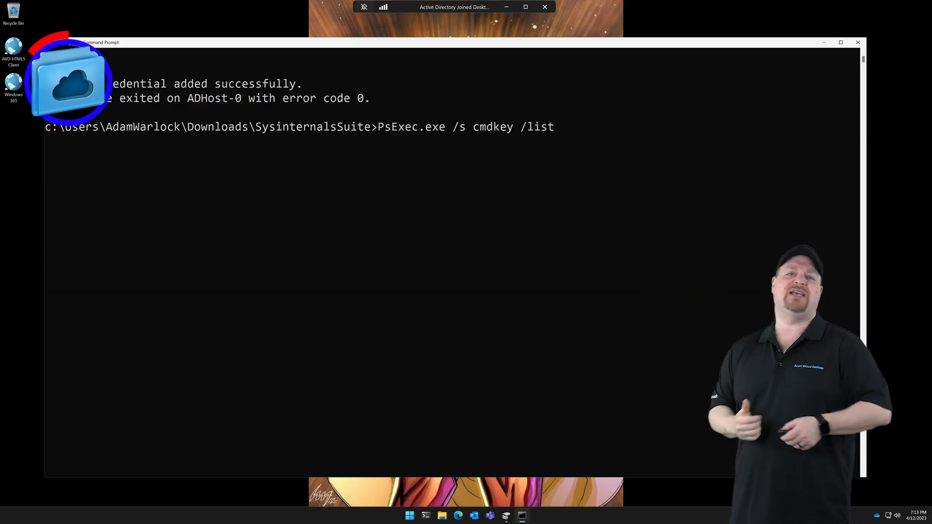
pyautogui.press('Return')
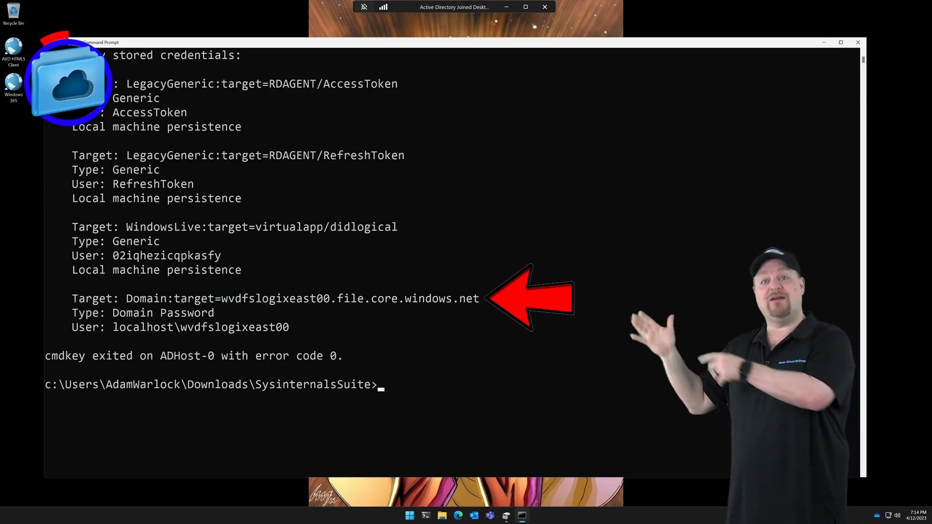